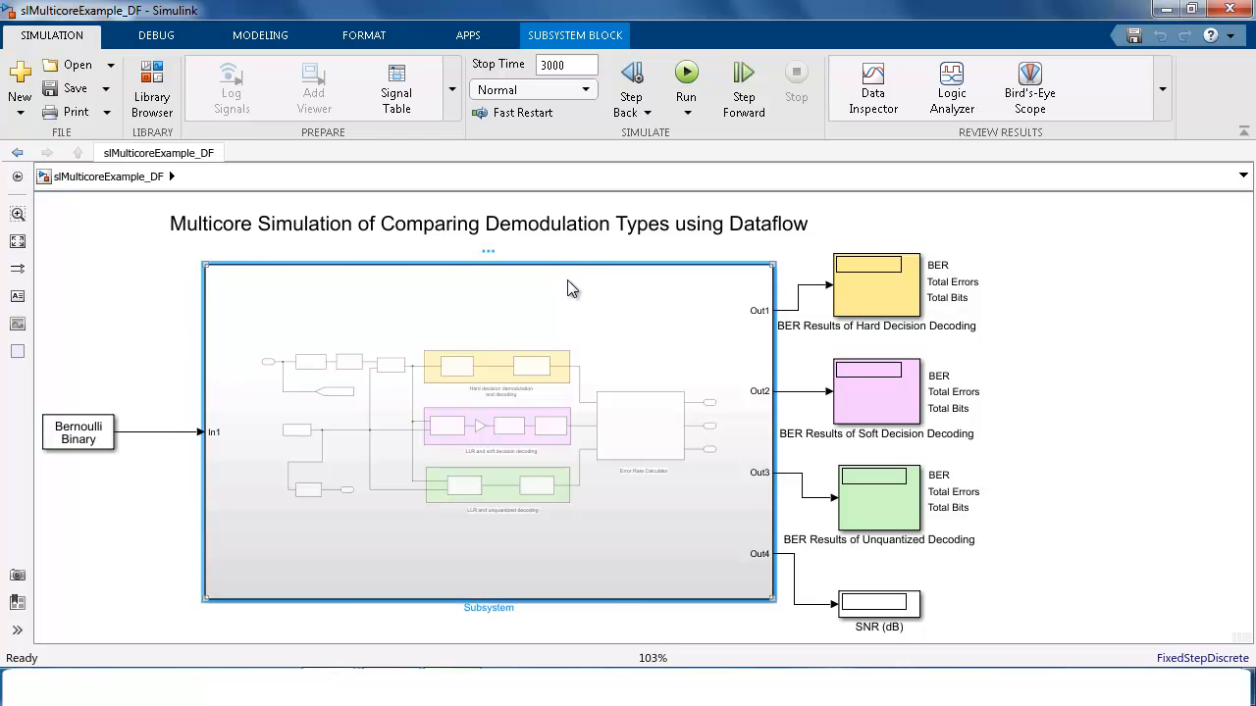
Open the Subsystem block in slMulticoreExample_DF to view its decoding branches.
double_click(488, 432)
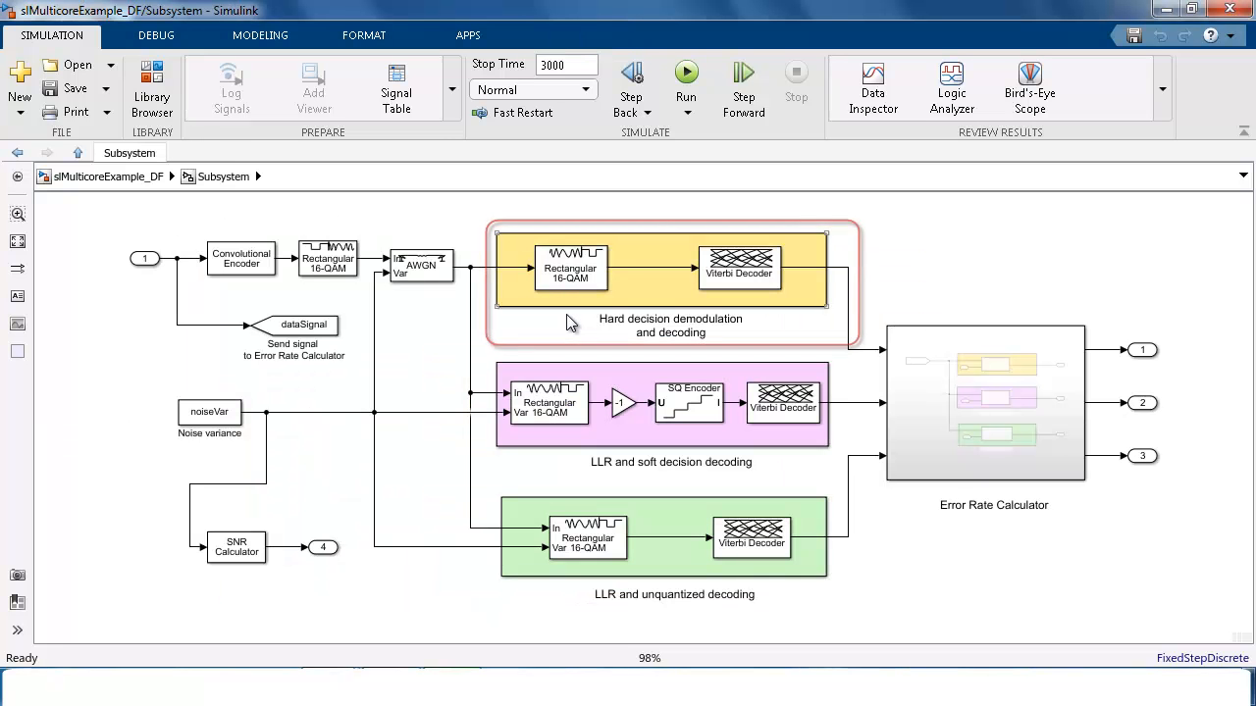
left_click(670, 285)
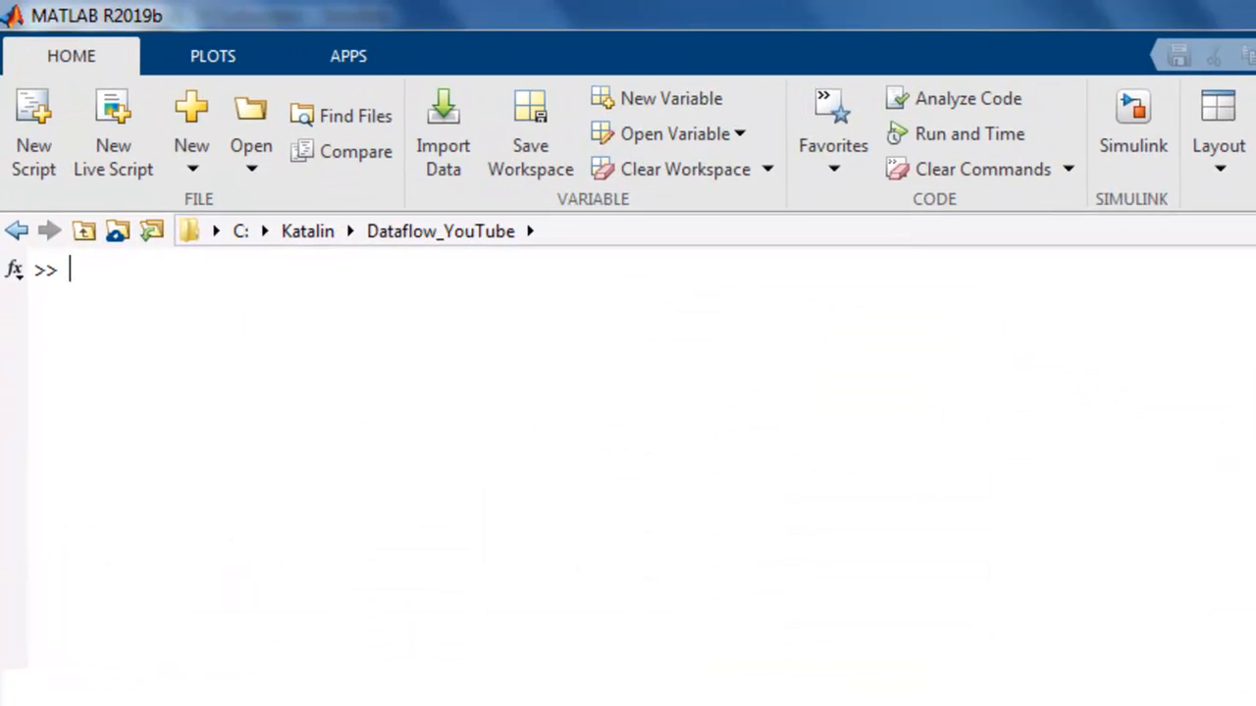
Run tic; sim('slMulticoreExample_DF'); toc in the Command Window.
type("tic; sim('slMulticoreExample_DF'); toc")
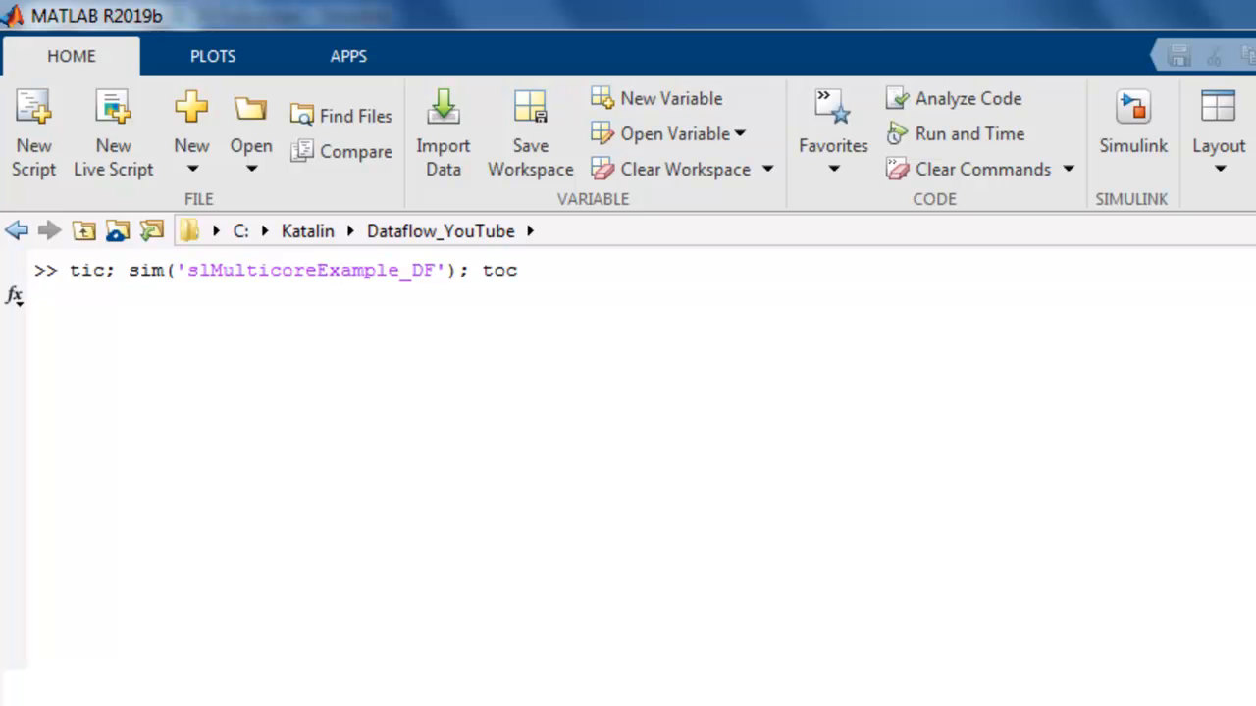
key("enter")
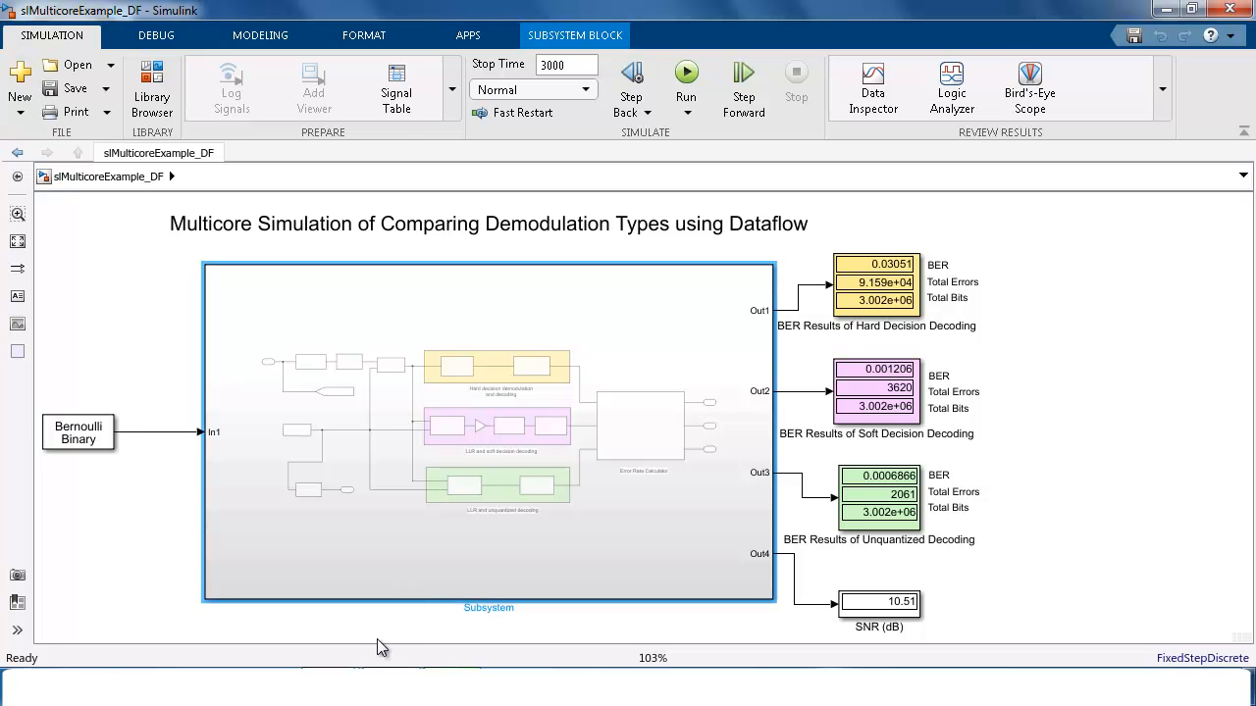
mouse_move(398, 619)
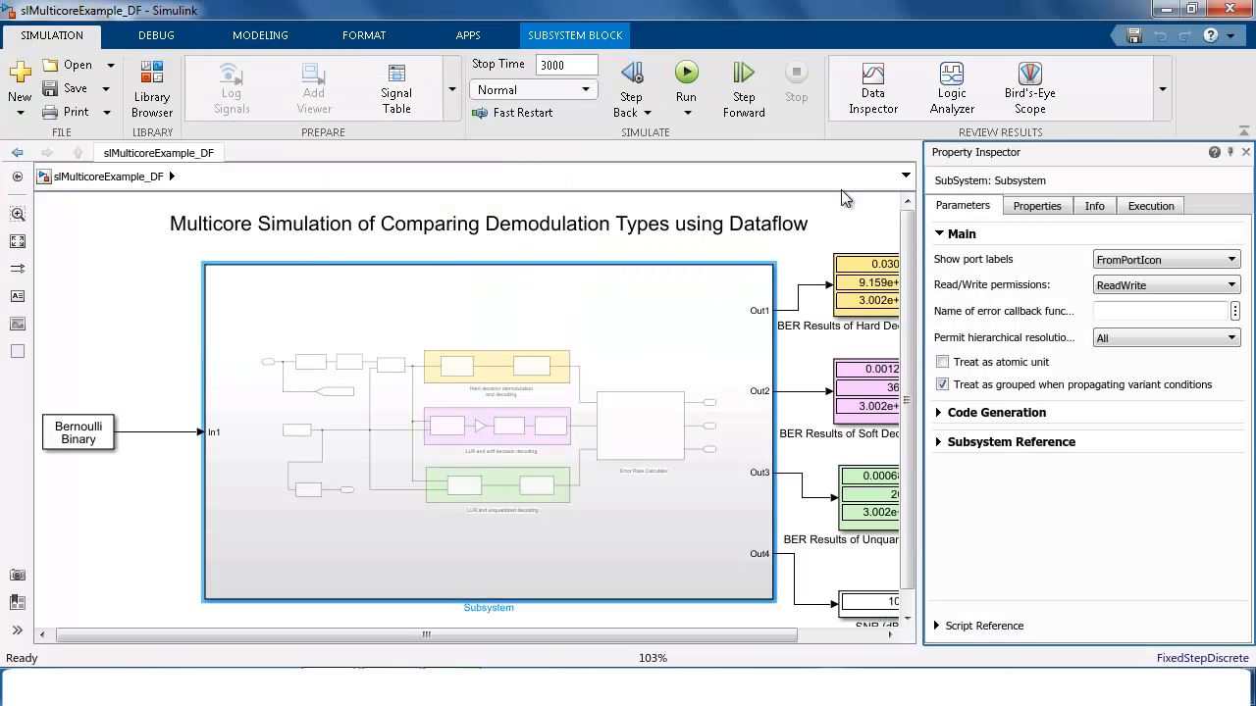
Set the Subsystem's execution domain to Dataflow and launch the Dataflow assistant.
left_click(1150, 205)
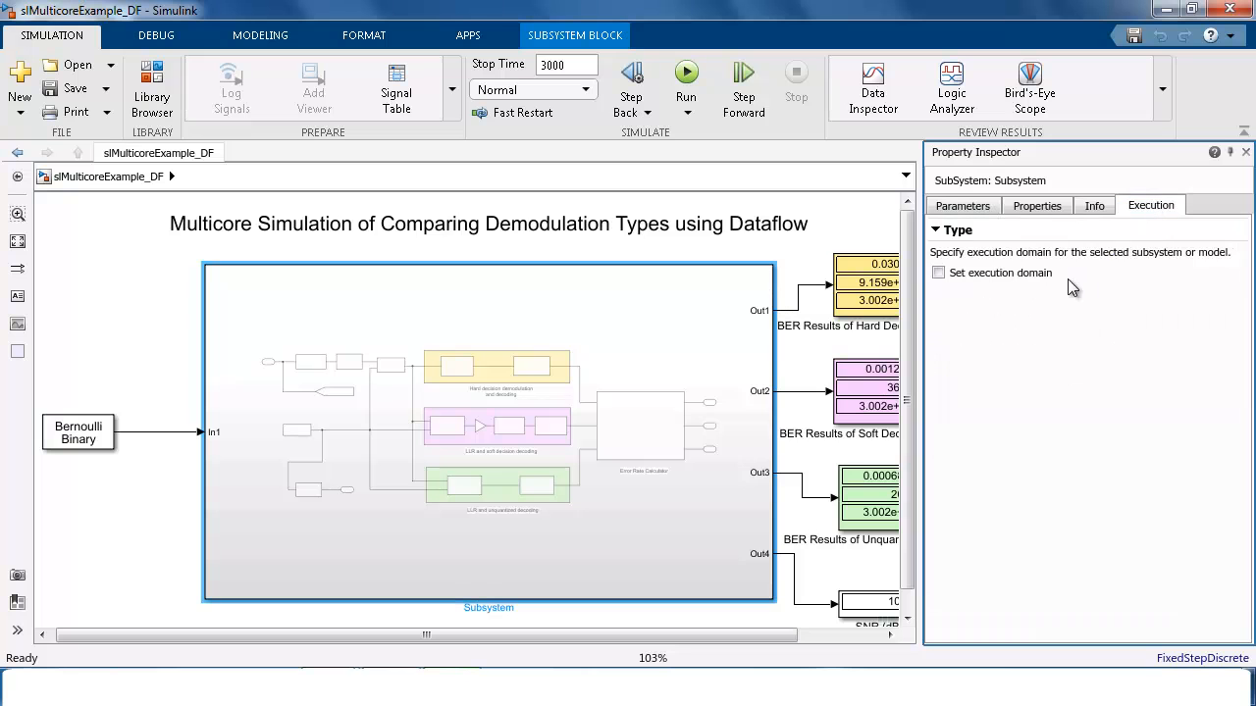
left_click(938, 273)
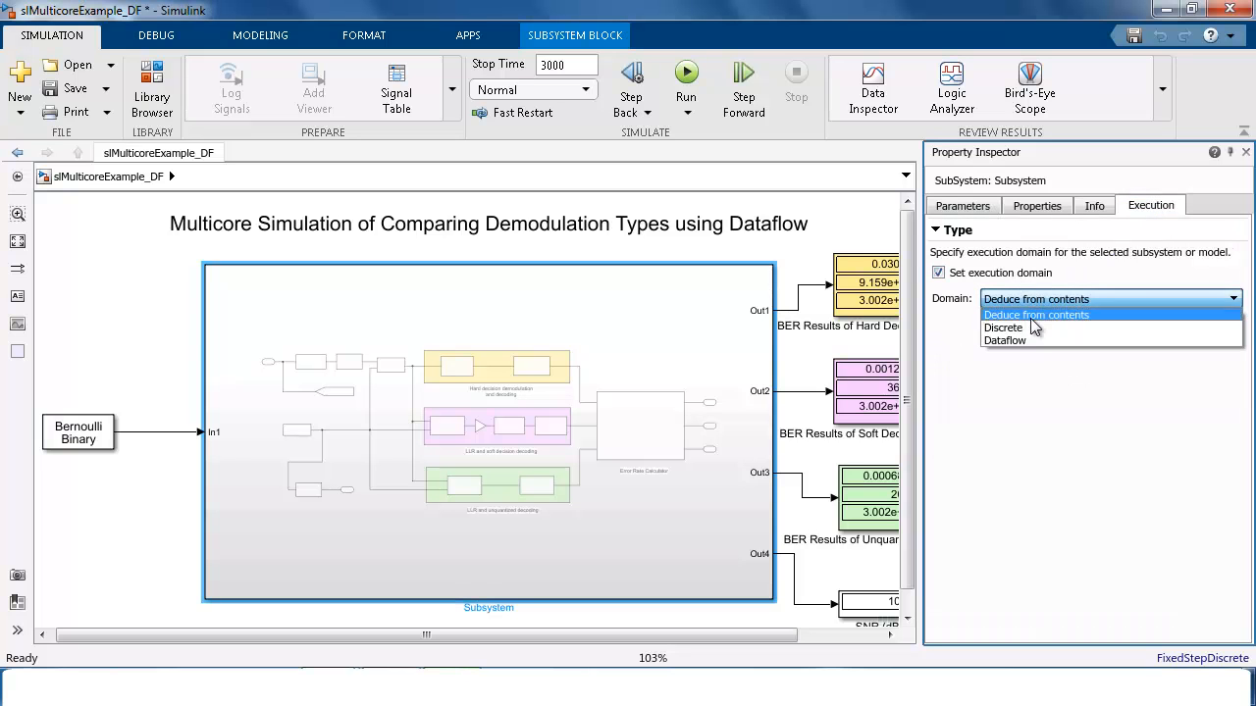
left_click(1004, 340)
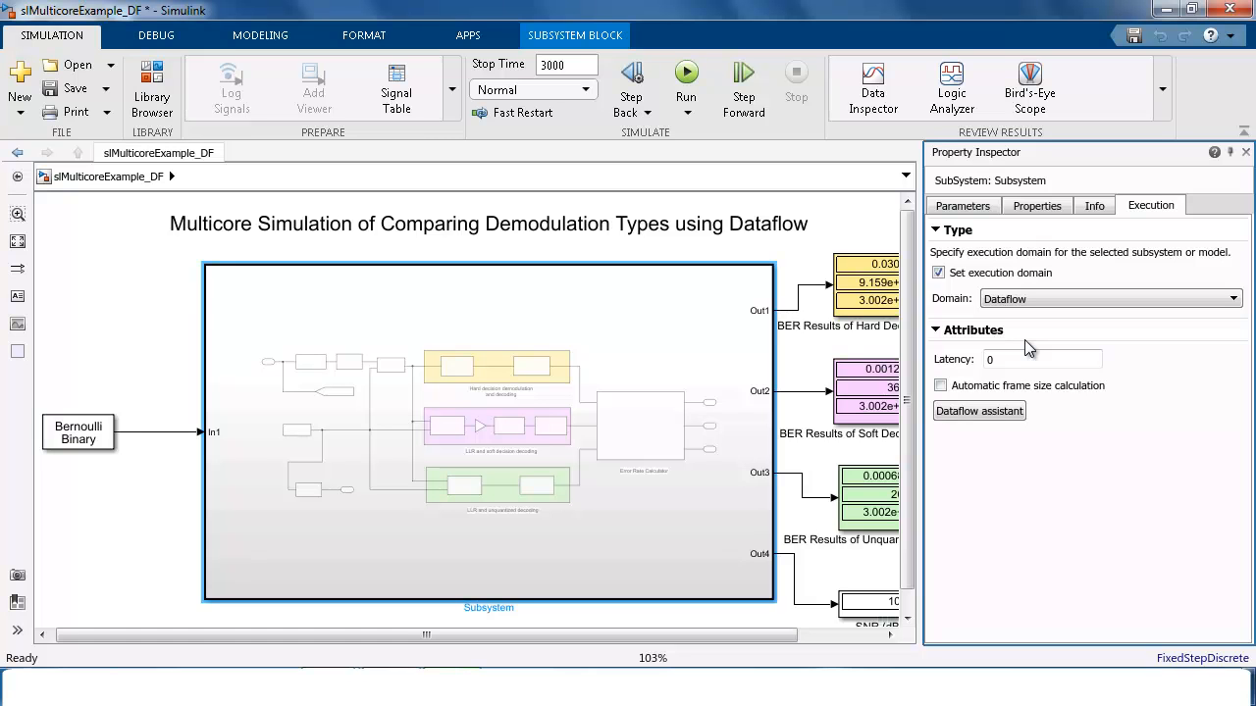
left_click(978, 411)
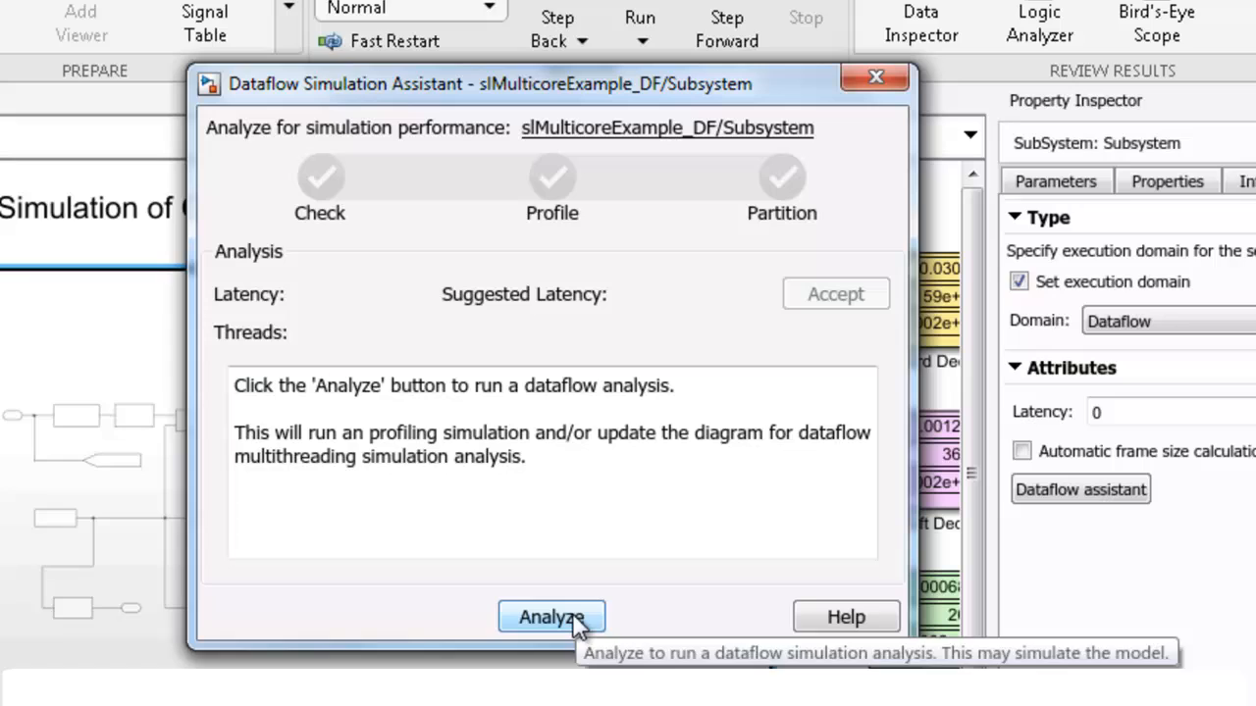
Run Analyze in the Dataflow Simulation Assistant, getting suggested latency 3 and 3 threads.
left_click(550, 617)
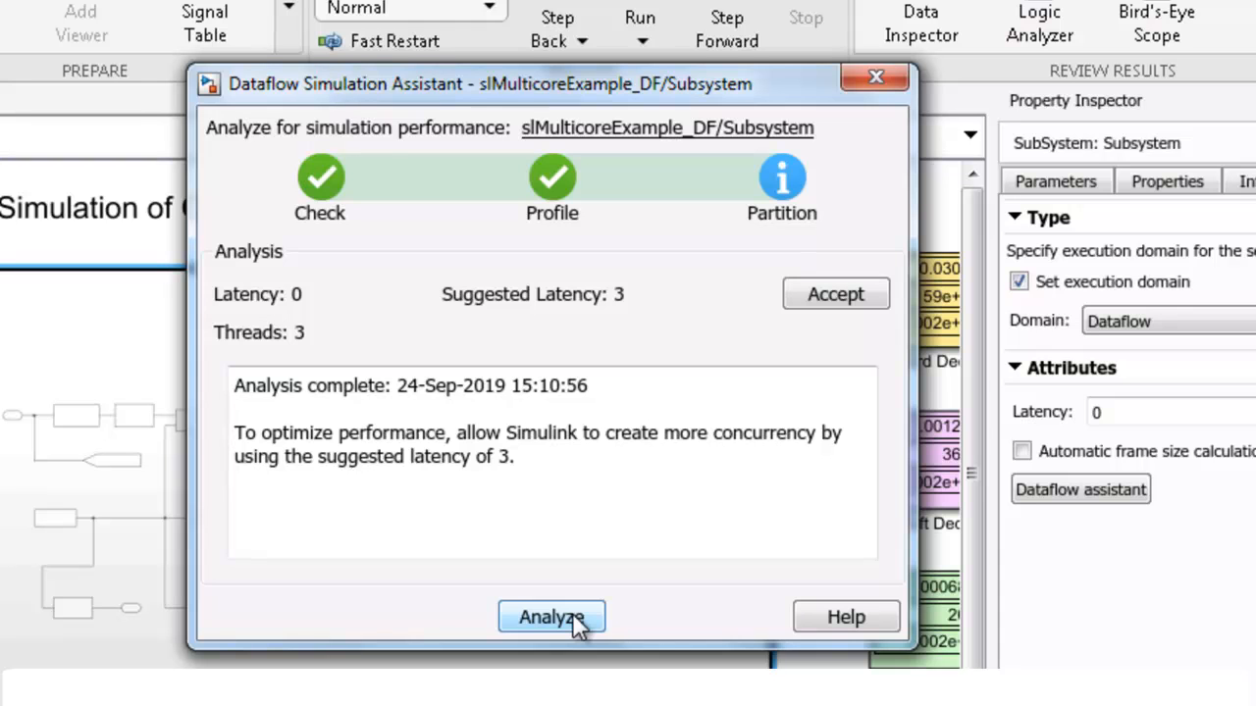
mouse_move(803, 353)
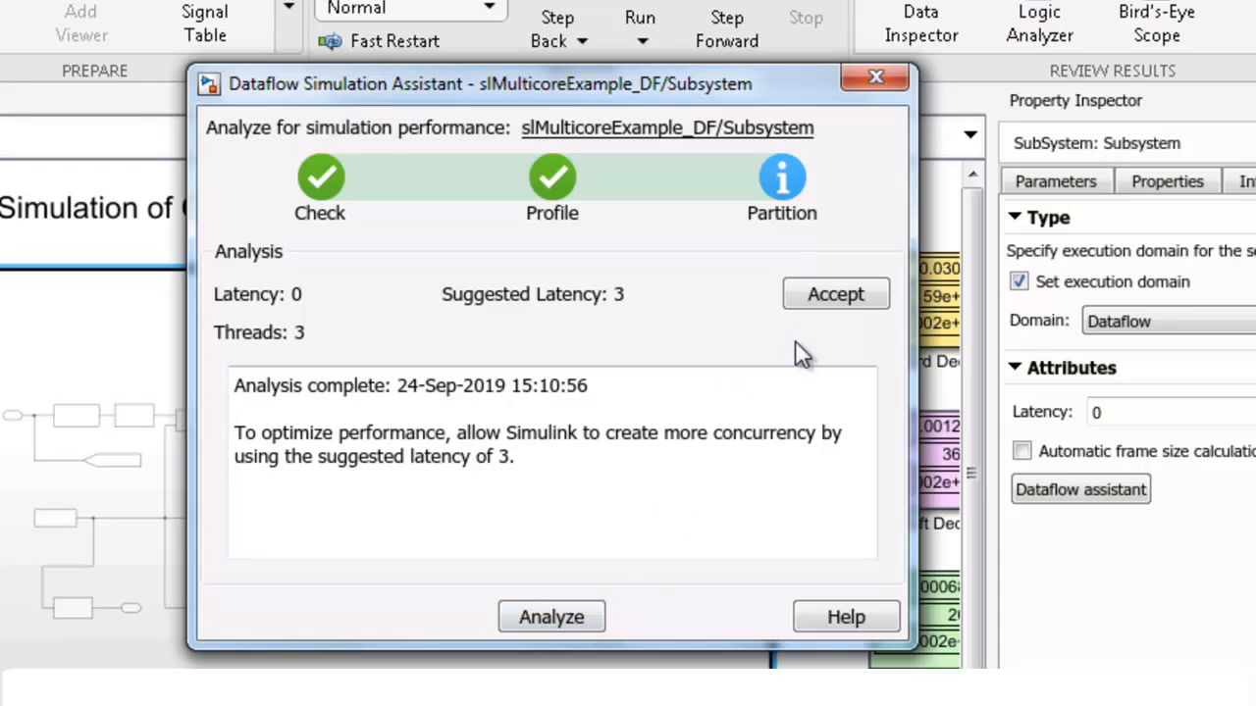
mouse_move(822, 324)
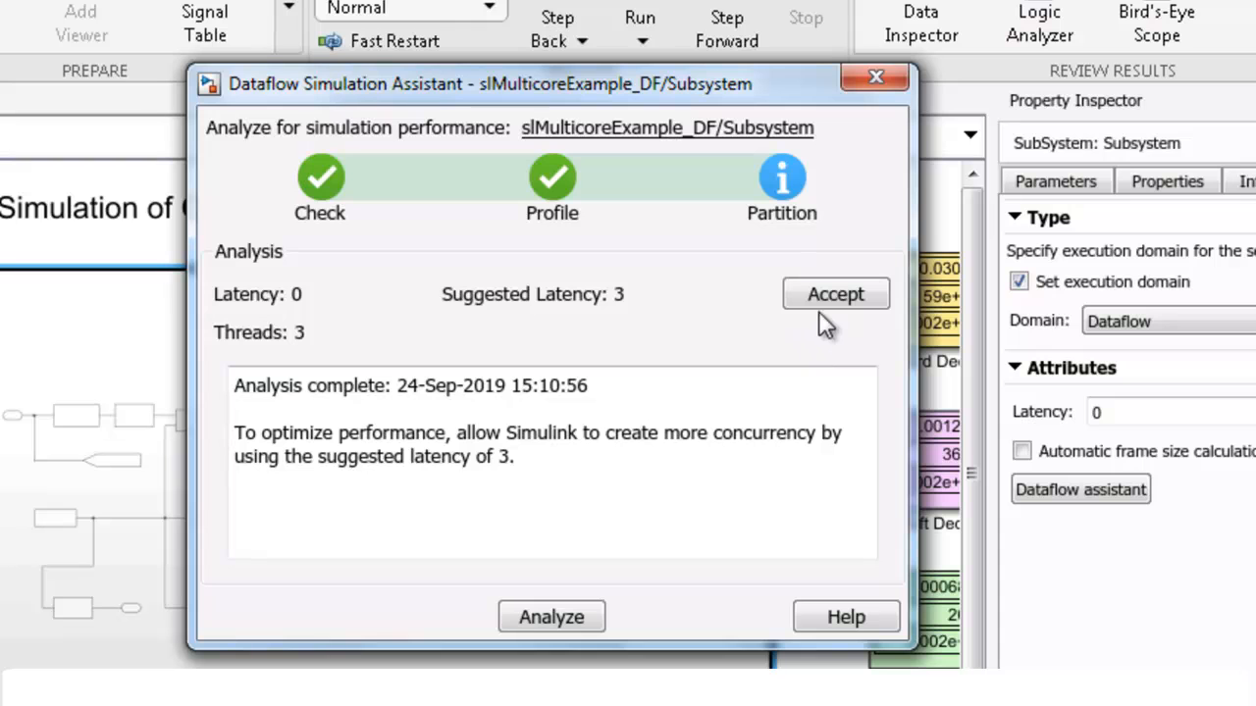
mouse_move(835, 294)
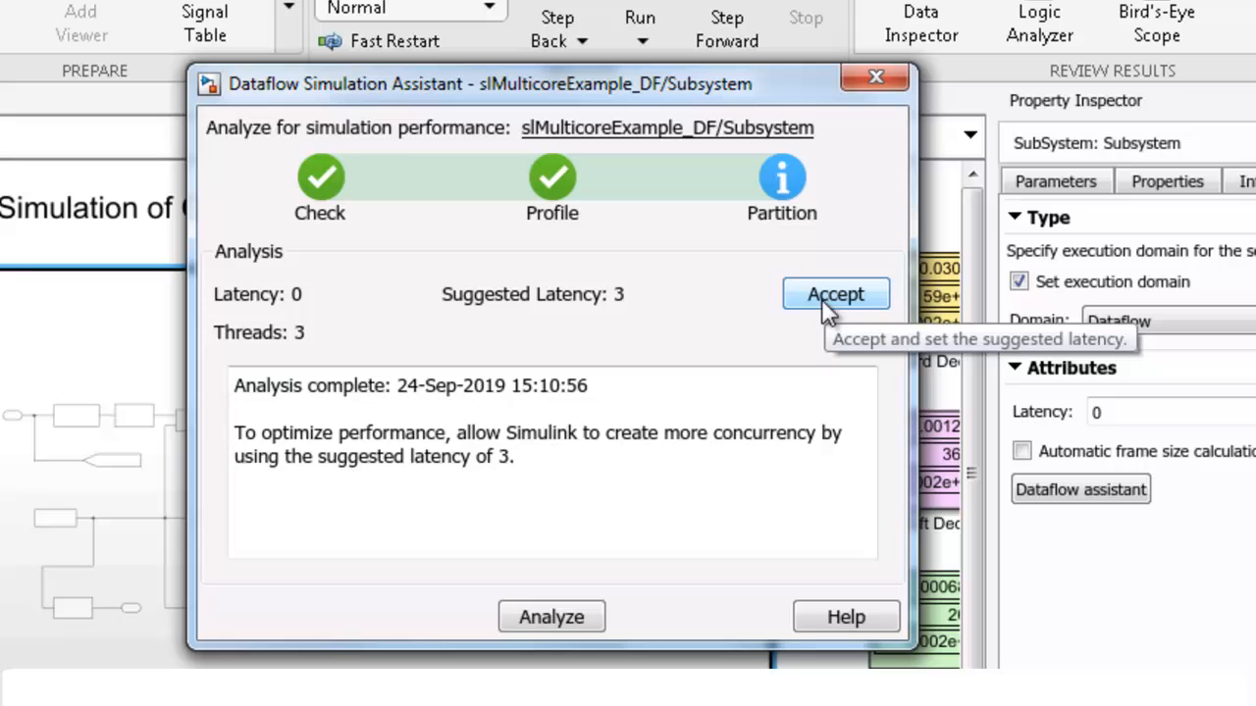
Accept the suggested latency of 3 and close the Dataflow Simulation Assistant.
left_click(835, 295)
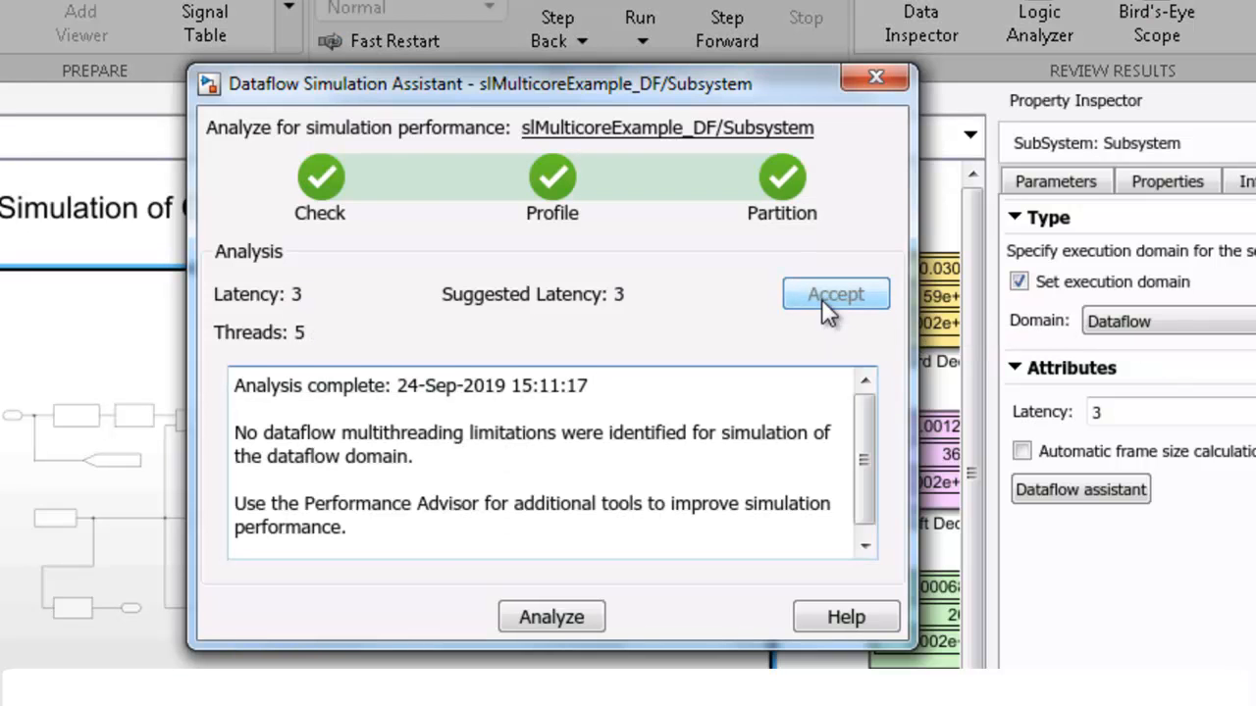
left_click(835, 294)
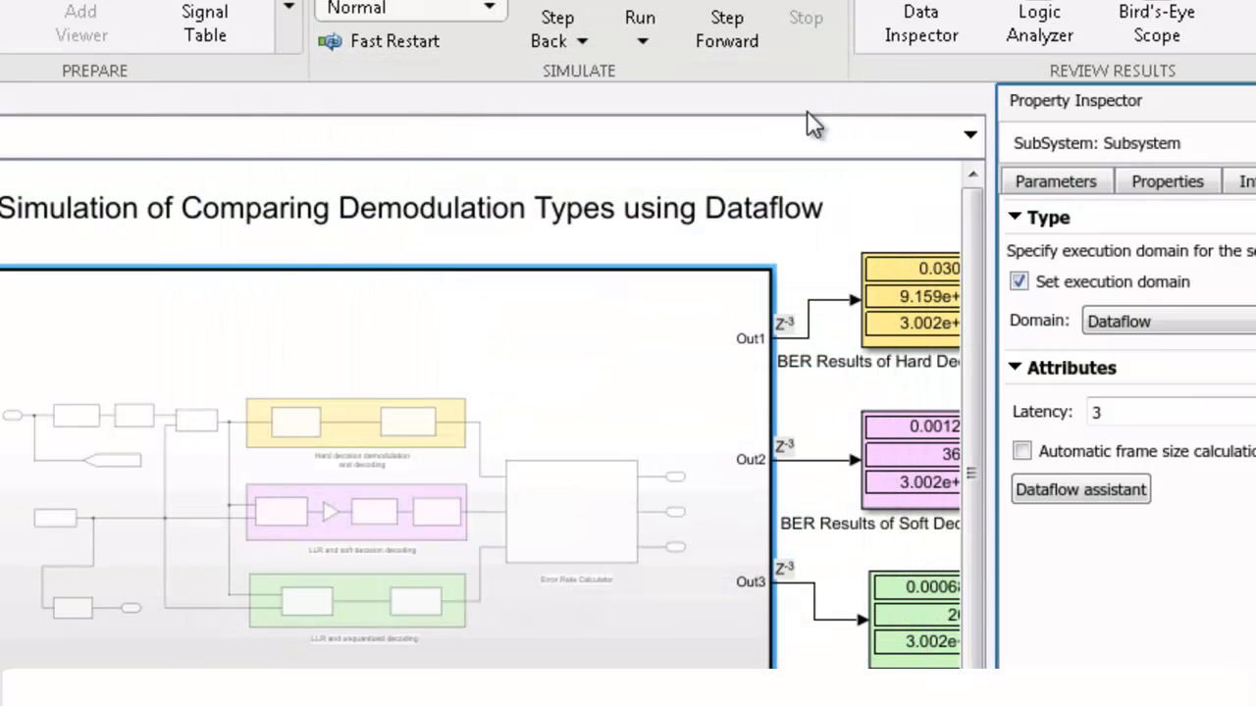